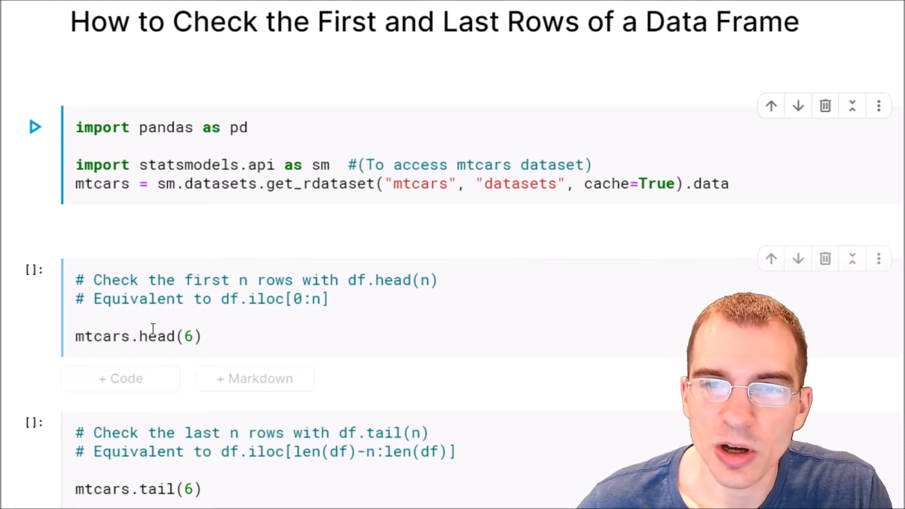
# Run the setup cell importing pandas and statsmodels and loading mtcars into a data frame
pyautogui.click(148, 337)
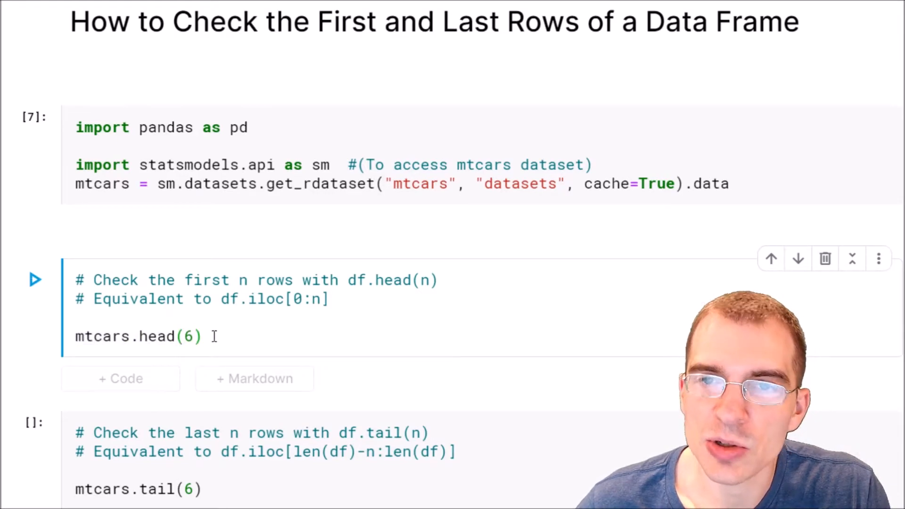
# Run mtcars.head(6) to show Mazda RX4 through Valiant, highlighting 'df' and '0' in the iloc comment
pyautogui.click(34, 280)
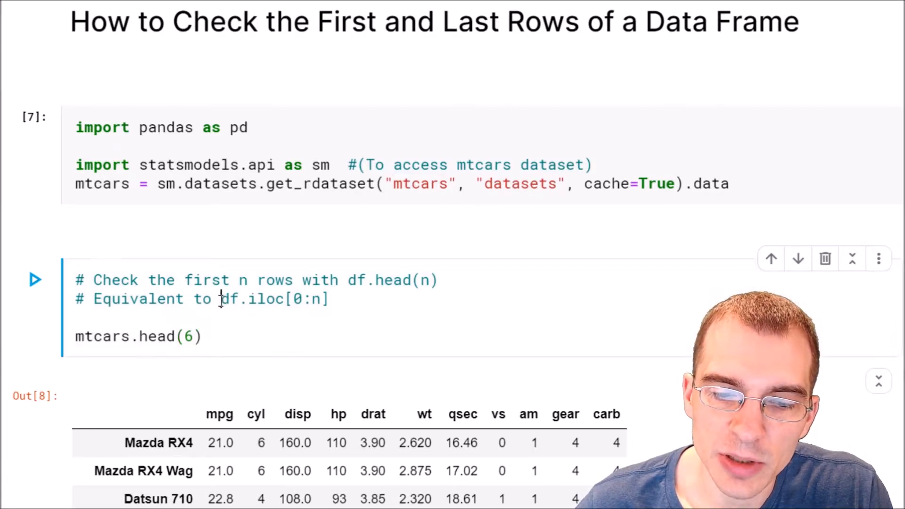
pyautogui.doubleClick(250, 299)
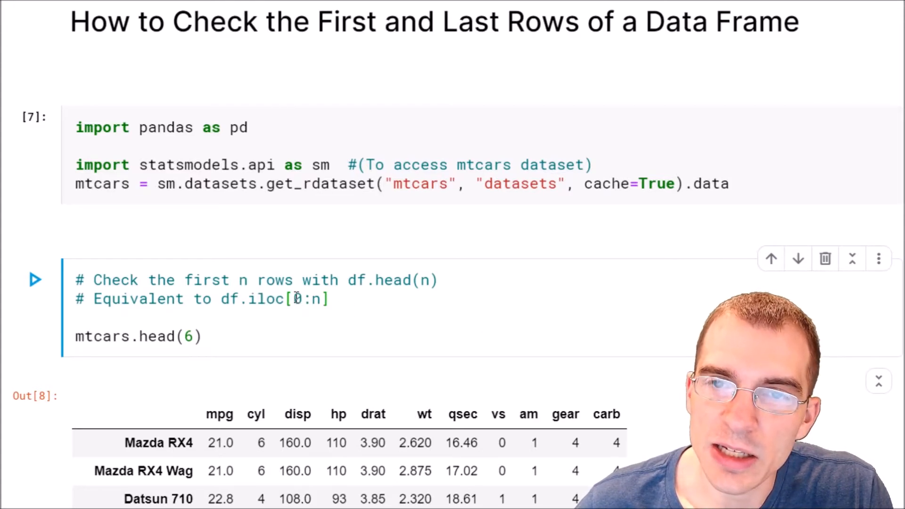
pyautogui.doubleClick(304, 299)
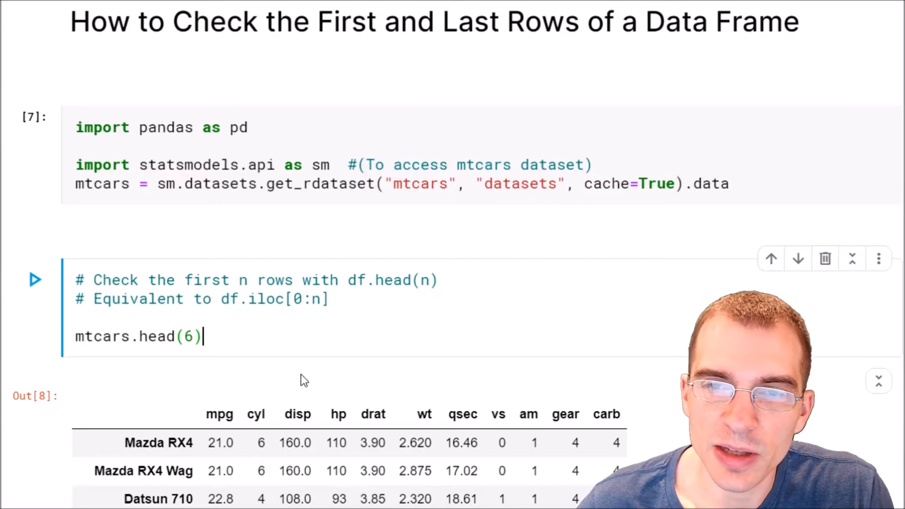
pyautogui.scroll(-3)
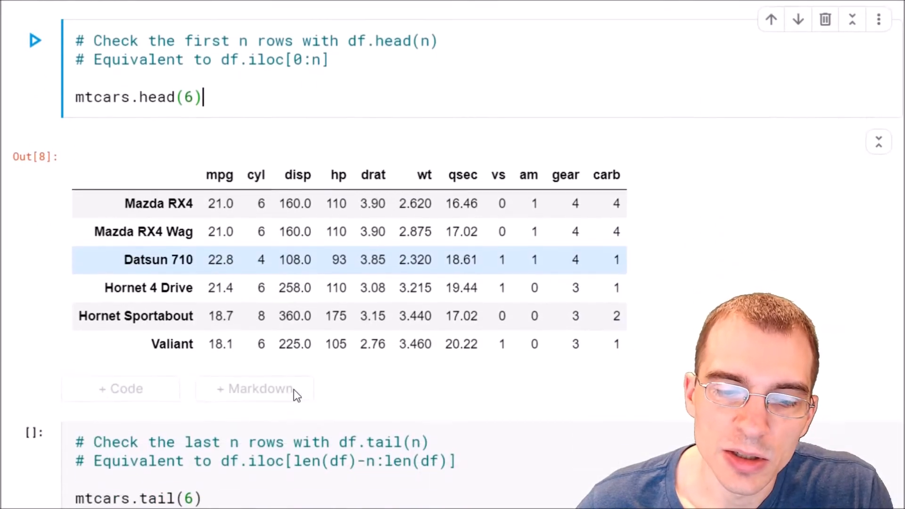
# Run mtcars.tail(6) to show the last six rows starting with Porsche 914-2
pyautogui.scroll(-3)
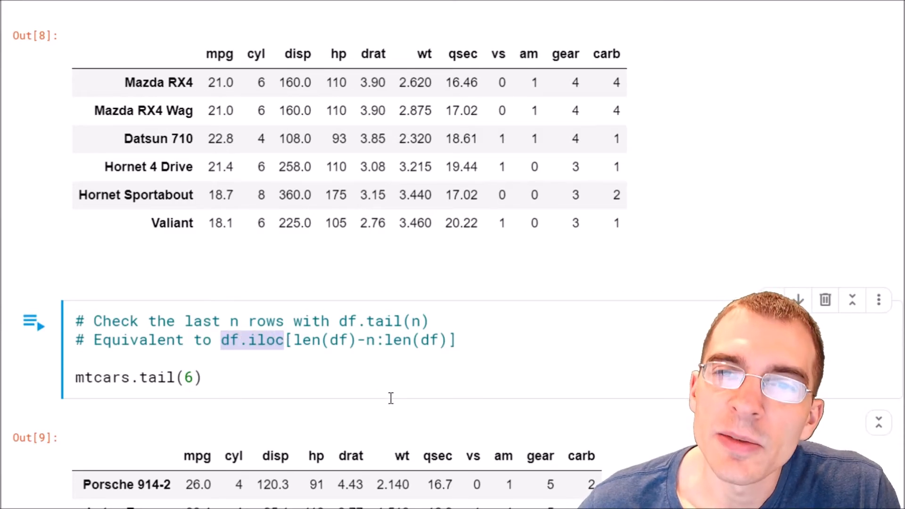
pyautogui.click(394, 340)
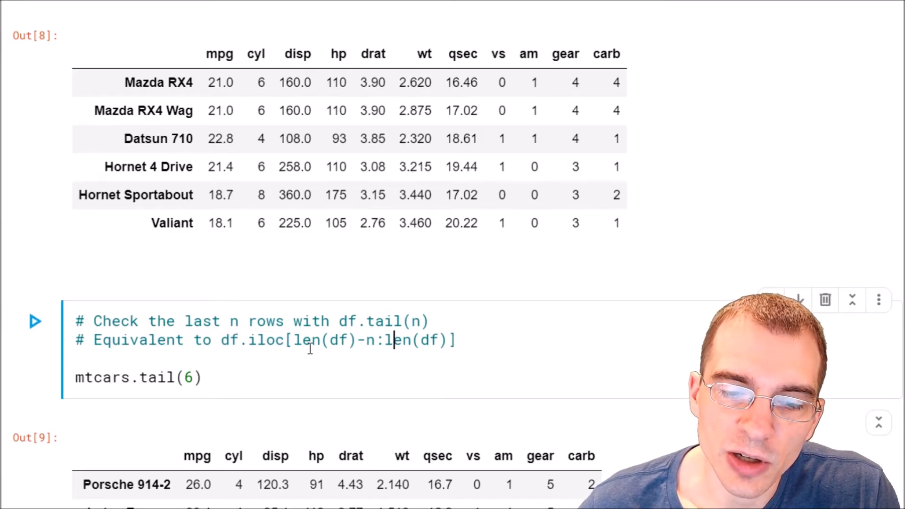
pyautogui.moveTo(293, 341); pyautogui.dragTo(378, 341)
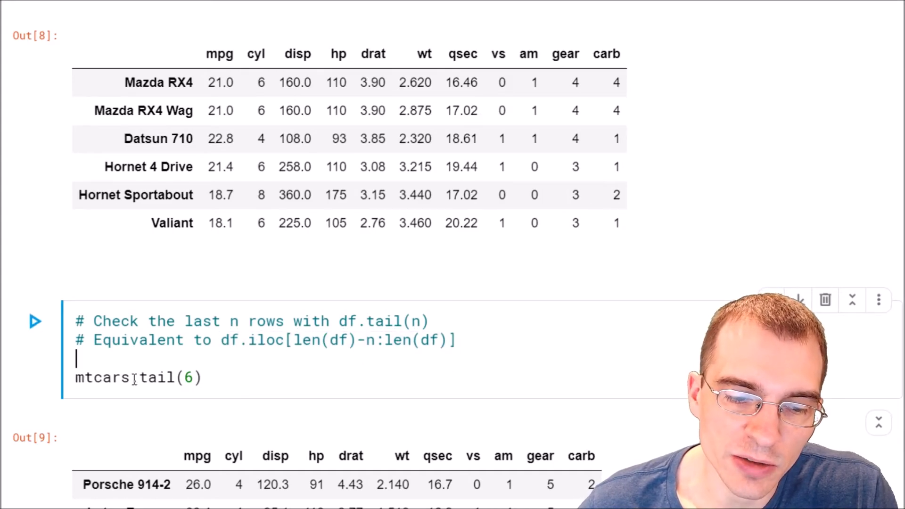
pyautogui.write('.')
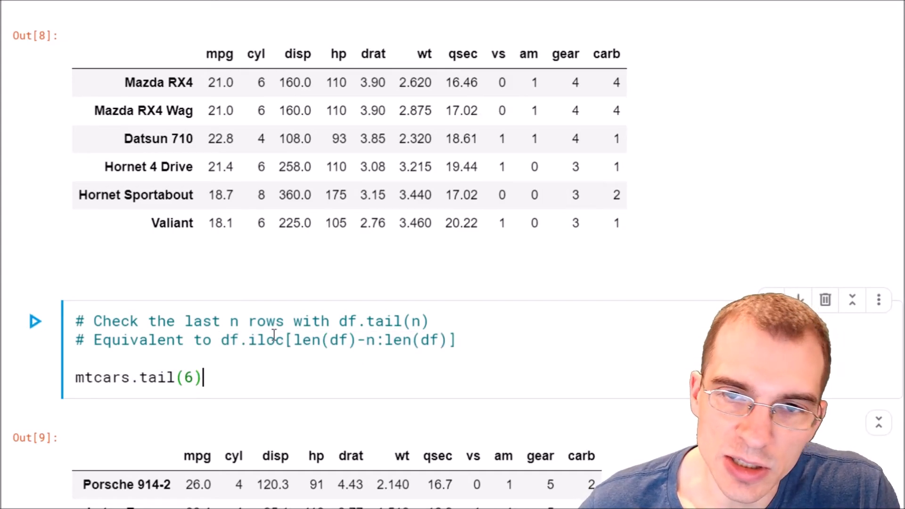
pyautogui.scroll(-3)
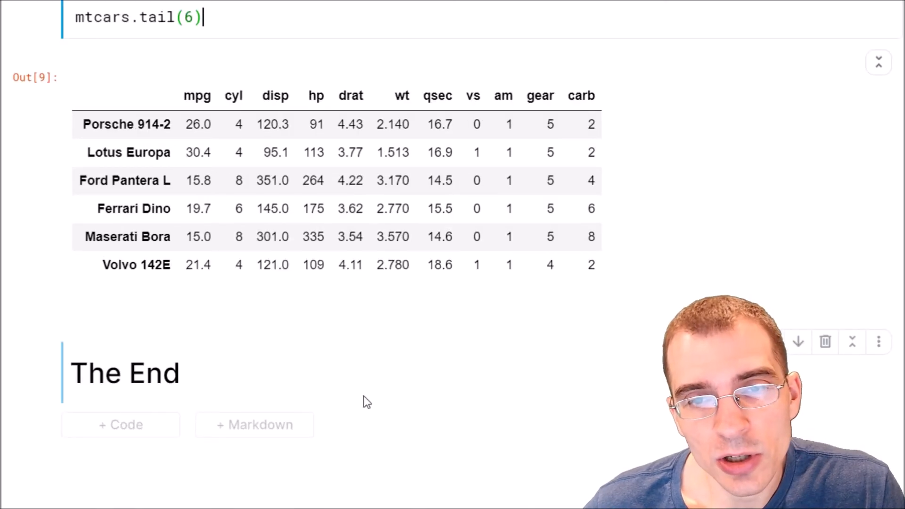